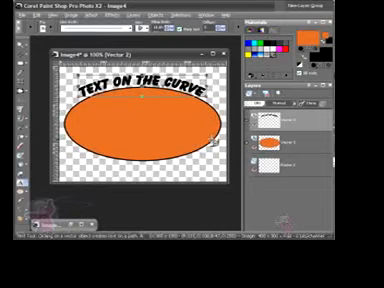
pyautogui.moveTo(200, 141)
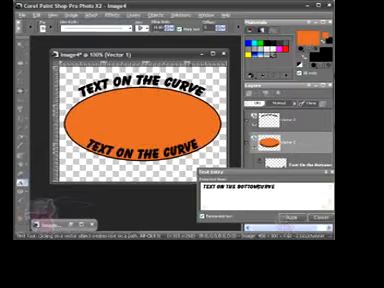
pyautogui.write('TEXT ON THE BOTTOM CURVE')
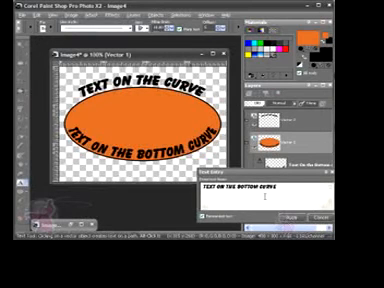